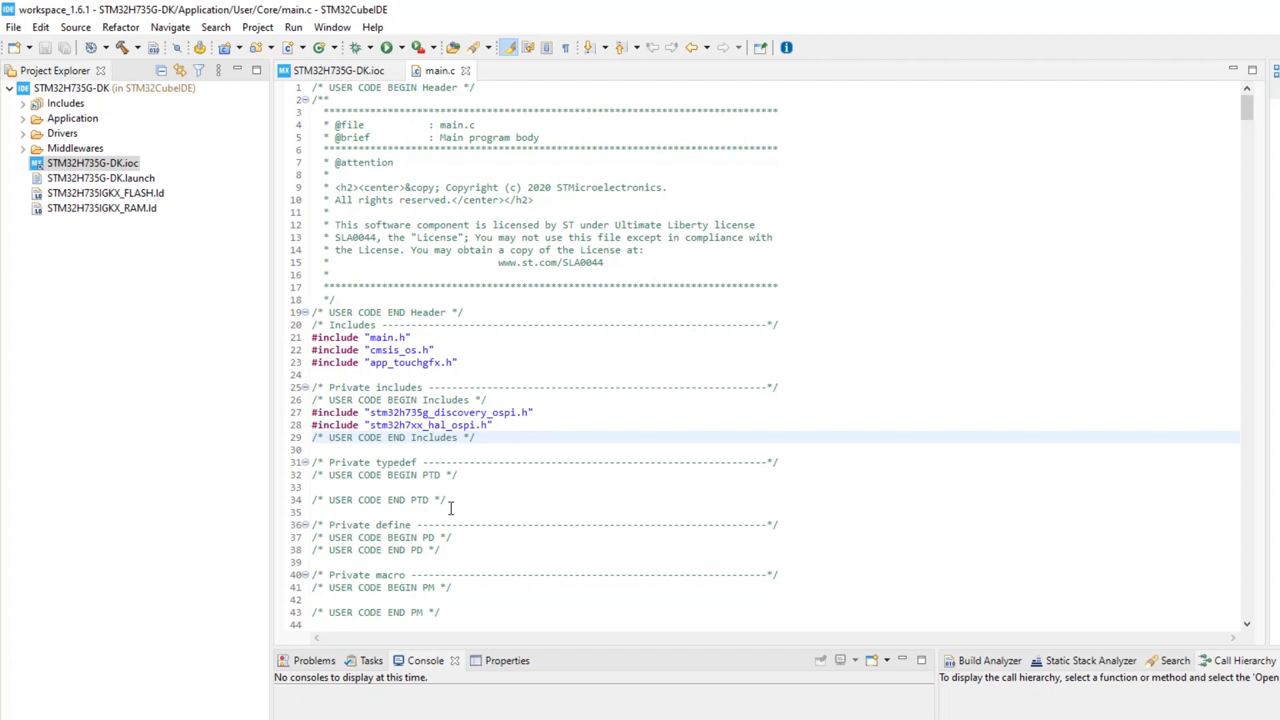
Define VDDA_APPLI as (3300U) in the private define section of main.c.
click(460, 536)
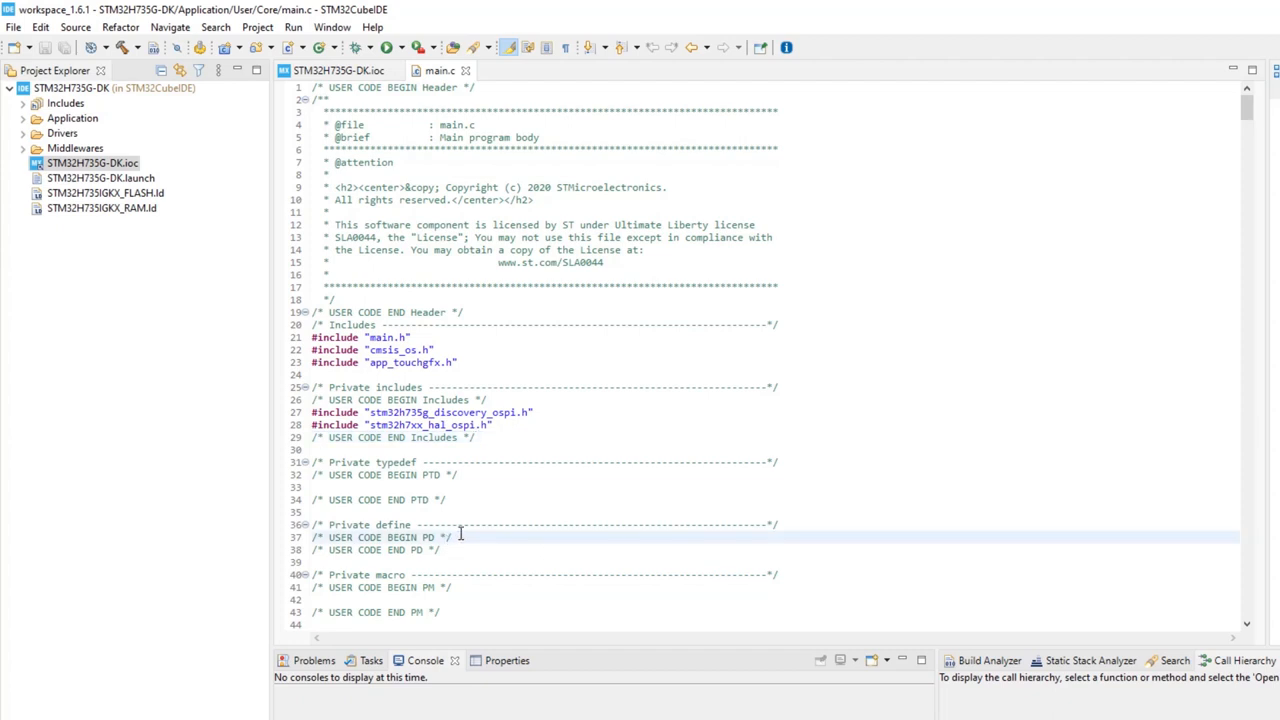
text(#define VDDA_APPLI                    (3300U))
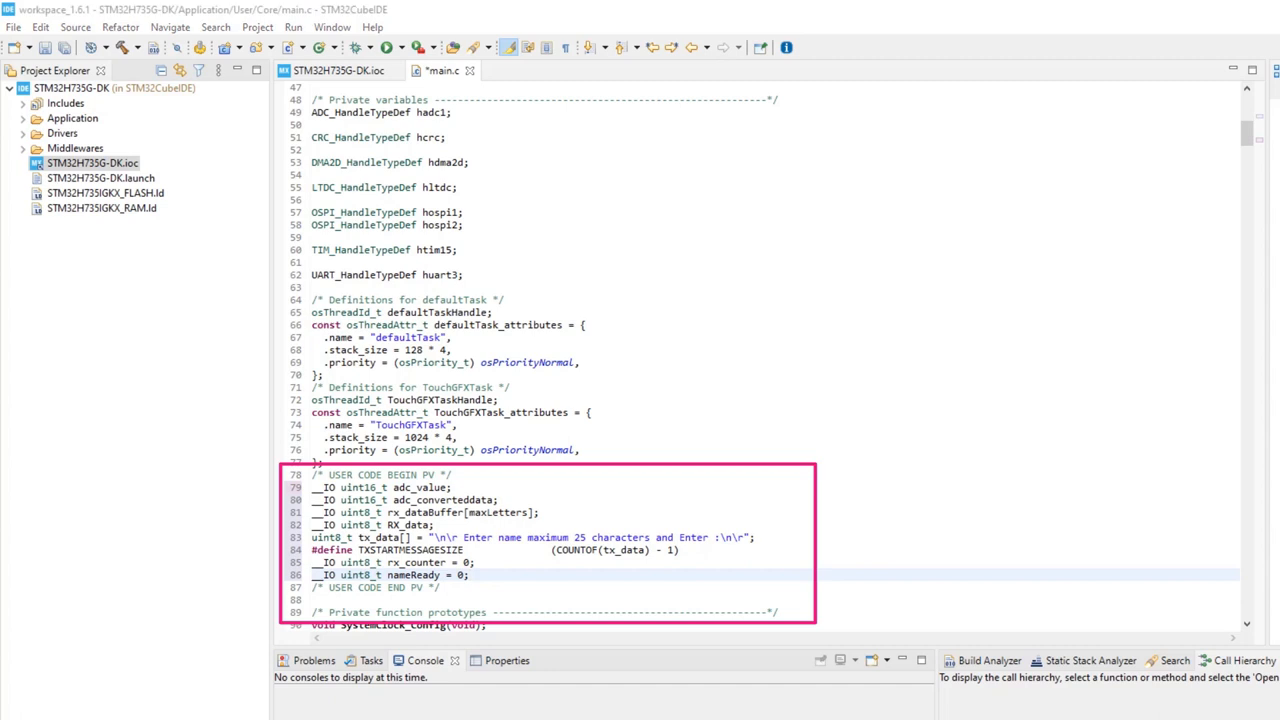
Scroll main.c down to the USER CODE BEGIN 2 section.
scroll(down, 3)
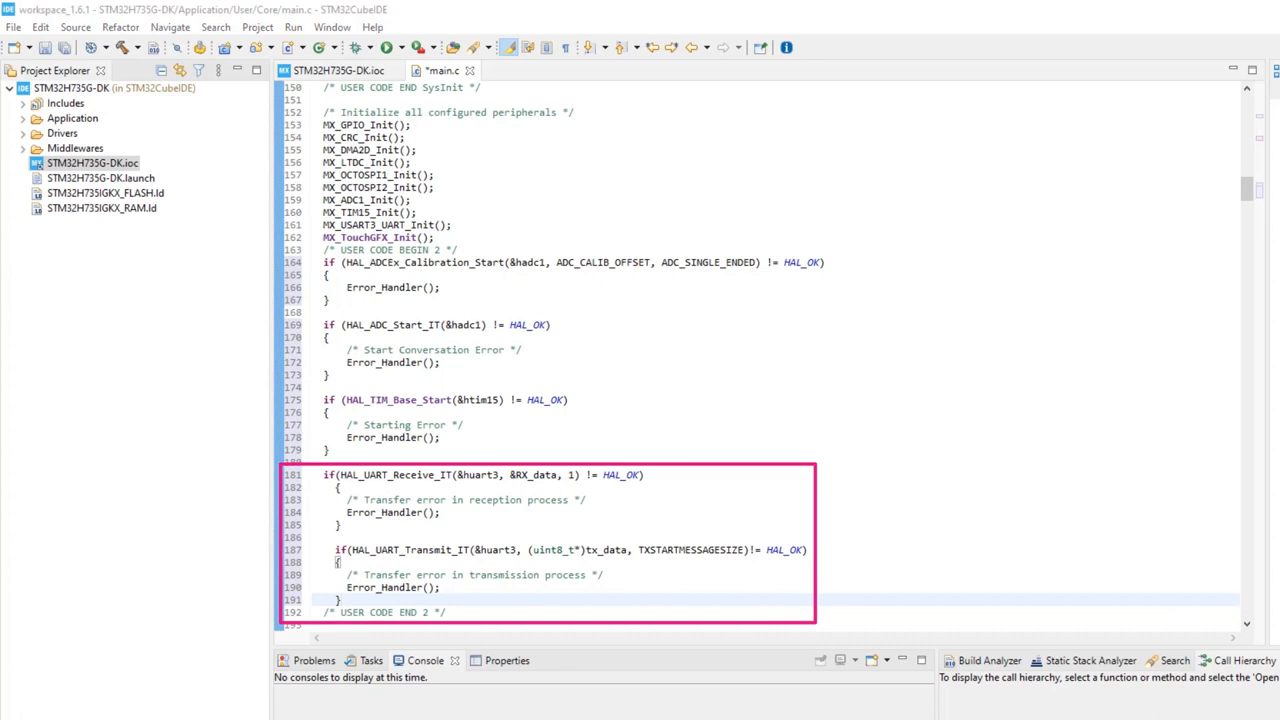
Write the HAL_ADC_ConvCpltCallback handler in USER CODE BEGIN 4 of main.c.
scroll(down, 3)
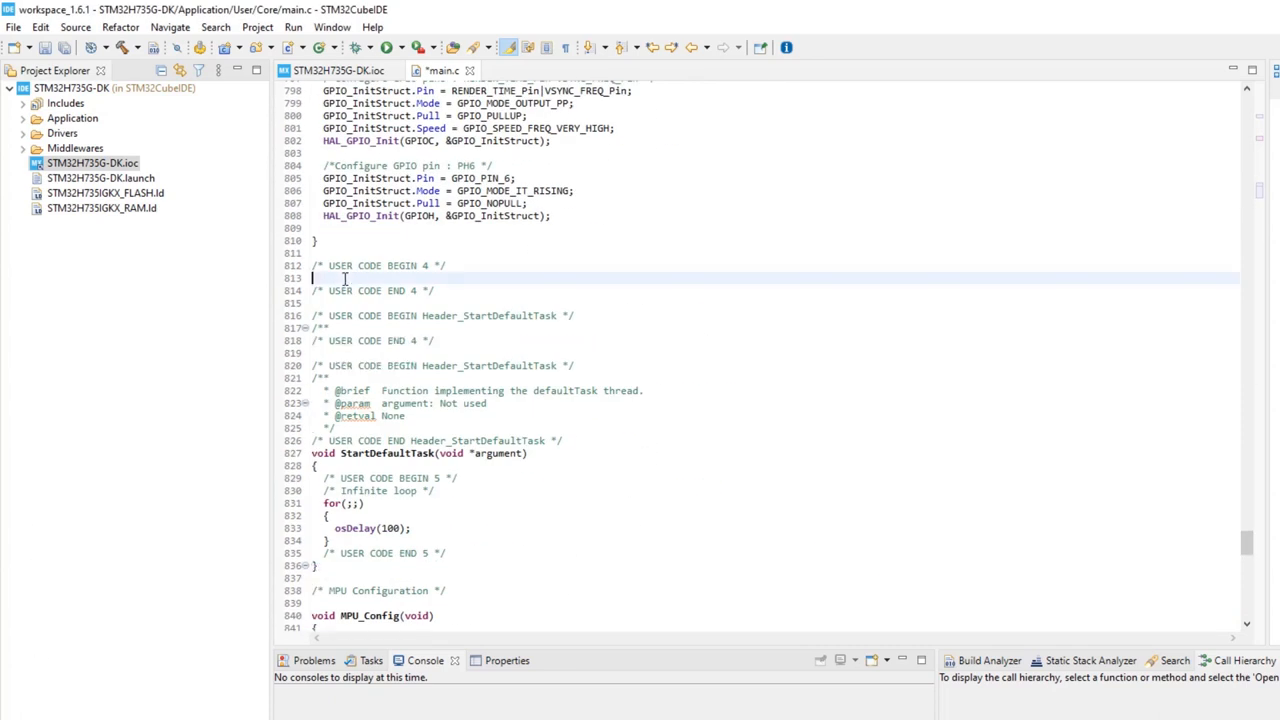
text(void HAL_ADC_ConvCpltCallback(ADC_HandleTypeDef* hadc))
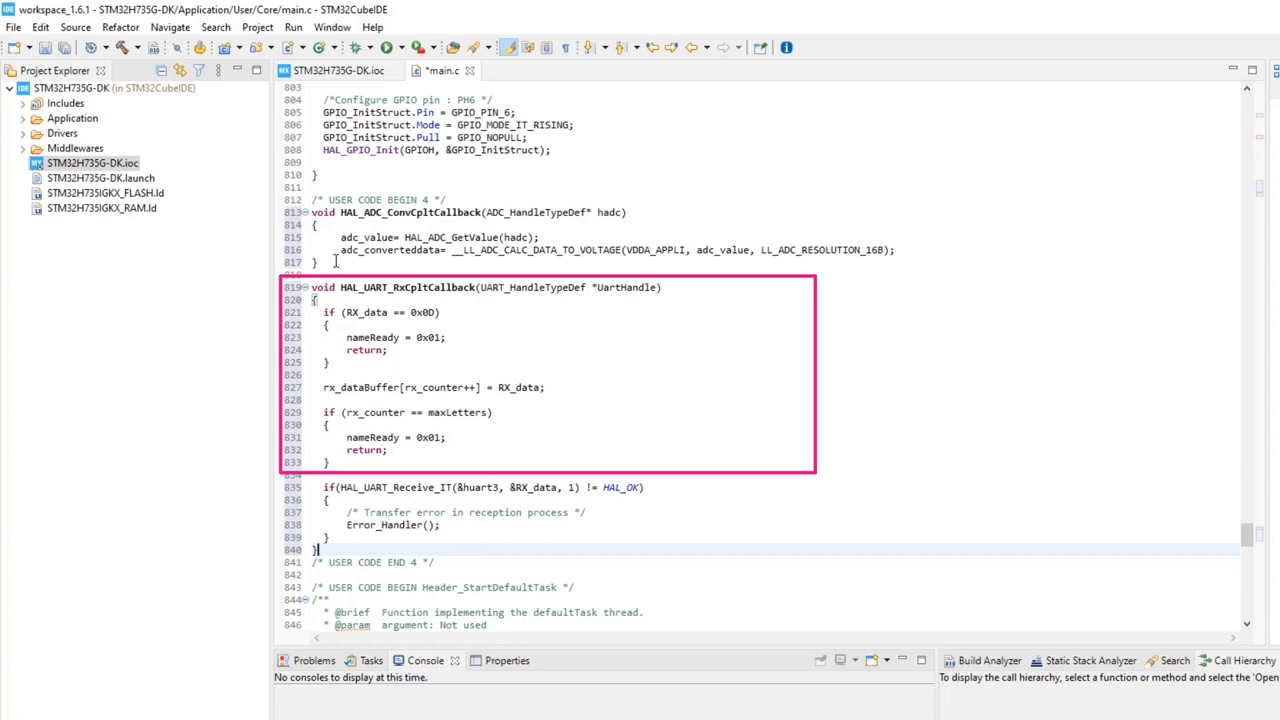
Expand Application > User > gui in Project Explorer to list its source files.
click(24, 118)
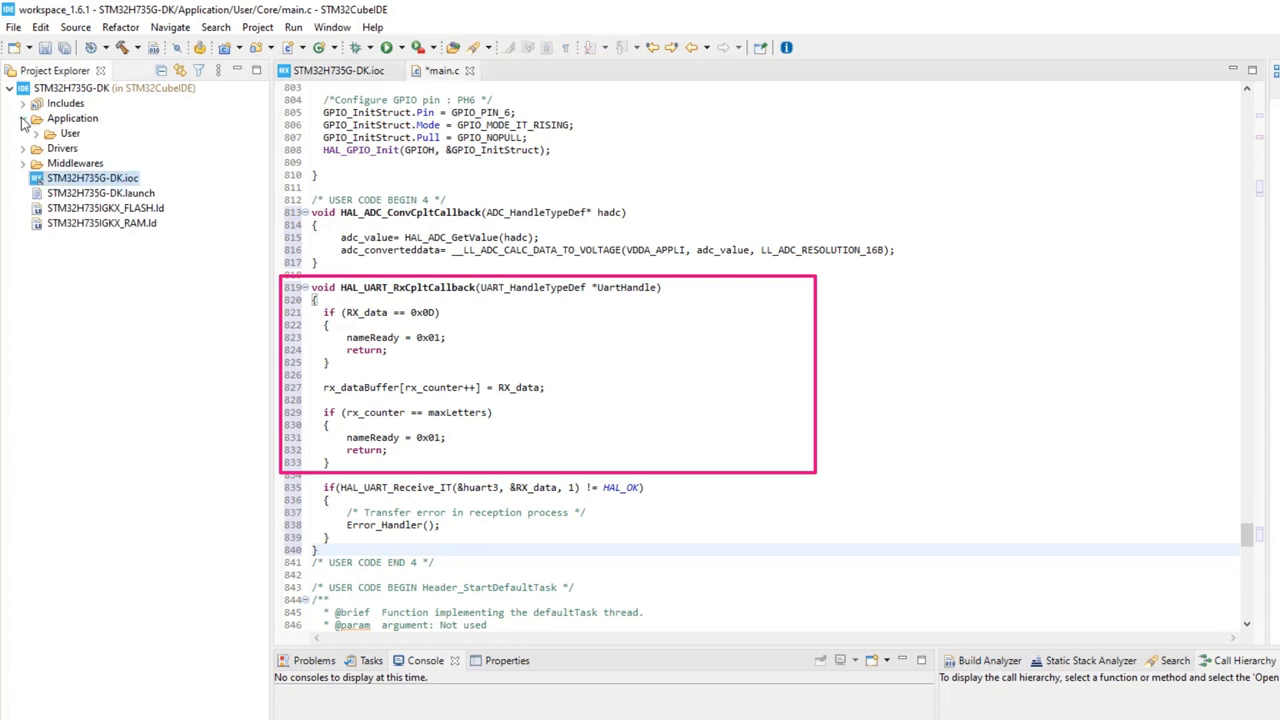
click(33, 132)
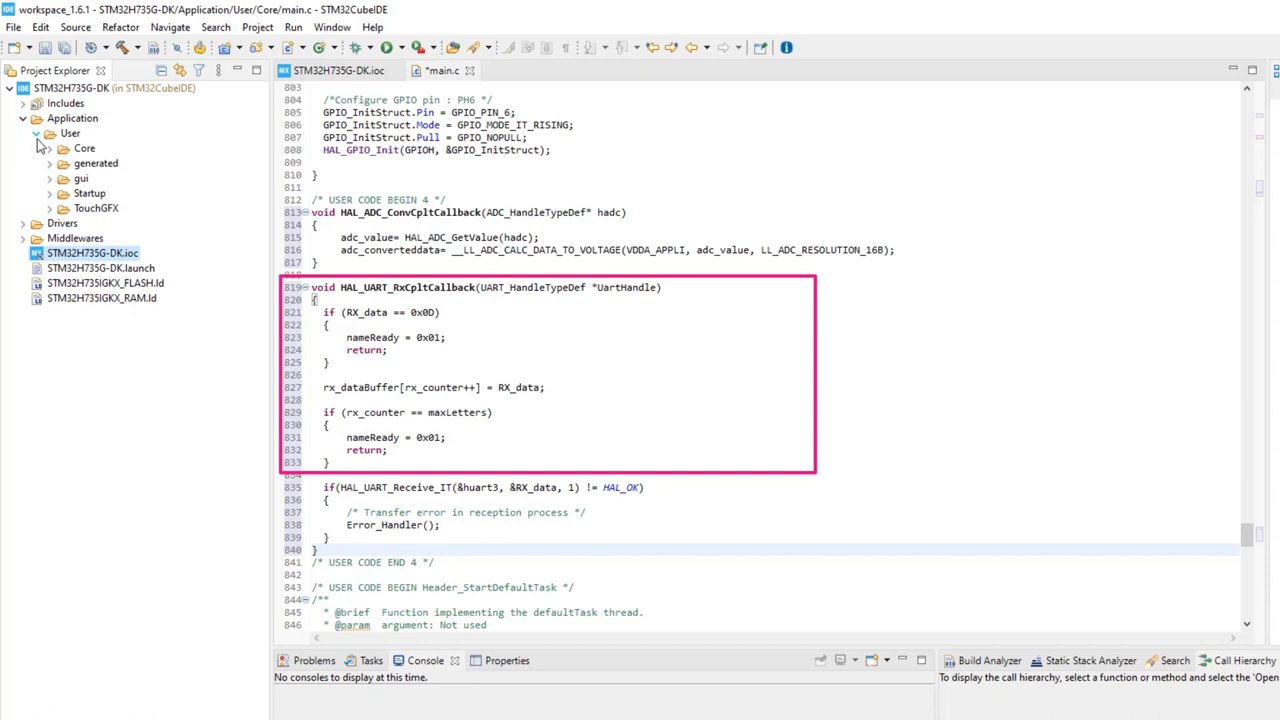
click(49, 178)
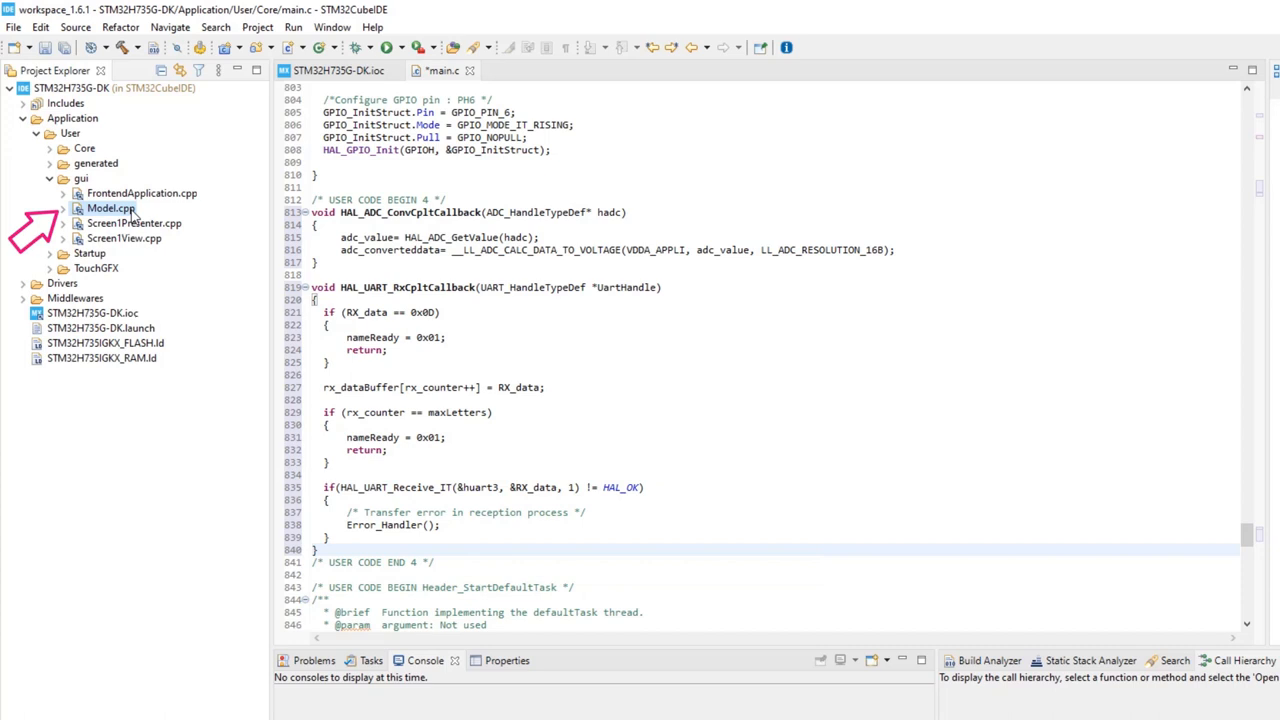
Open Model.cpp from Project Explorer for editing.
double_click(107, 206)
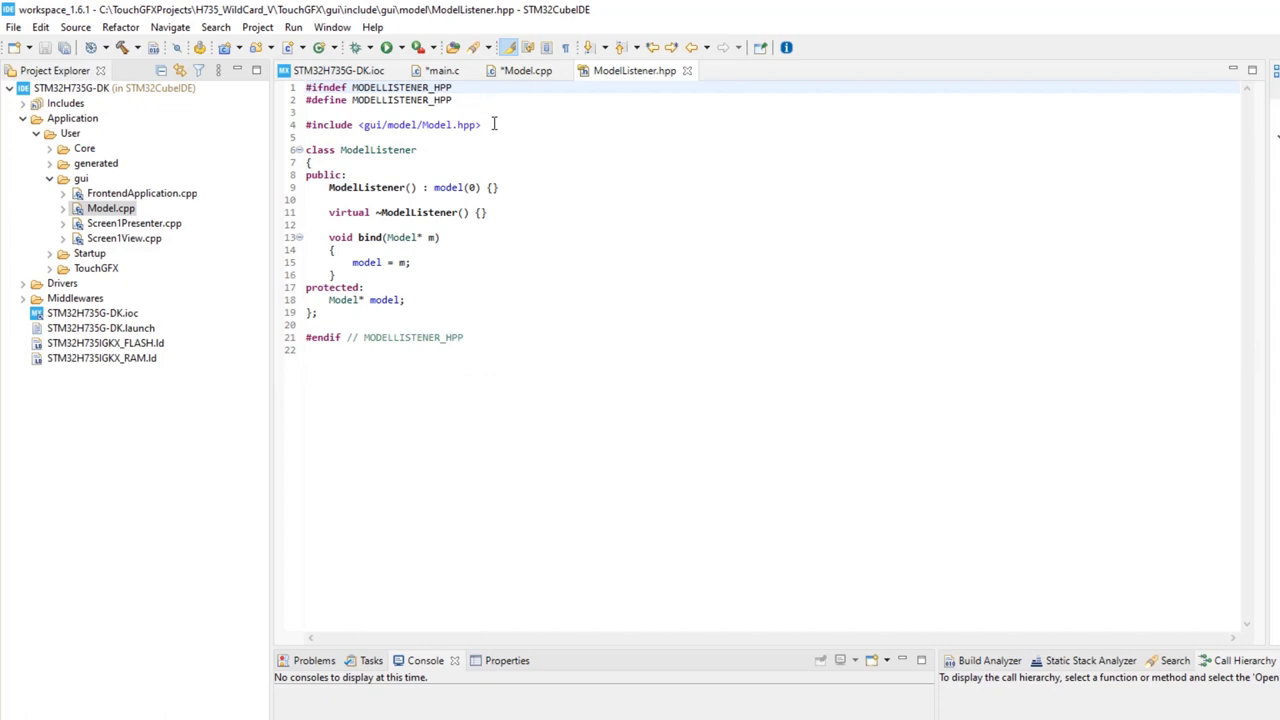
Add the touchgfx/hal/Types.hpp include to ModelListener.hpp, edit Screen1Presenter.cpp, then jump to its header.
text(#include <touchgfx/hal/Types.hpp>)
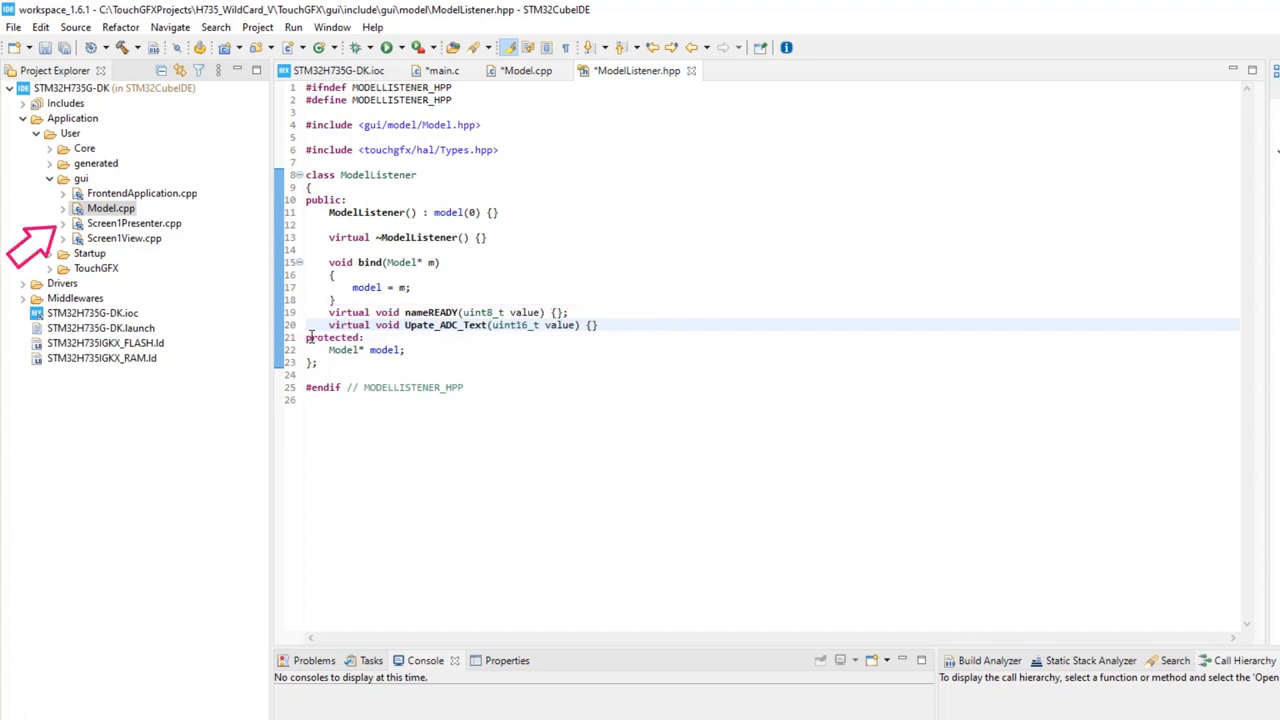
double_click(127, 223)
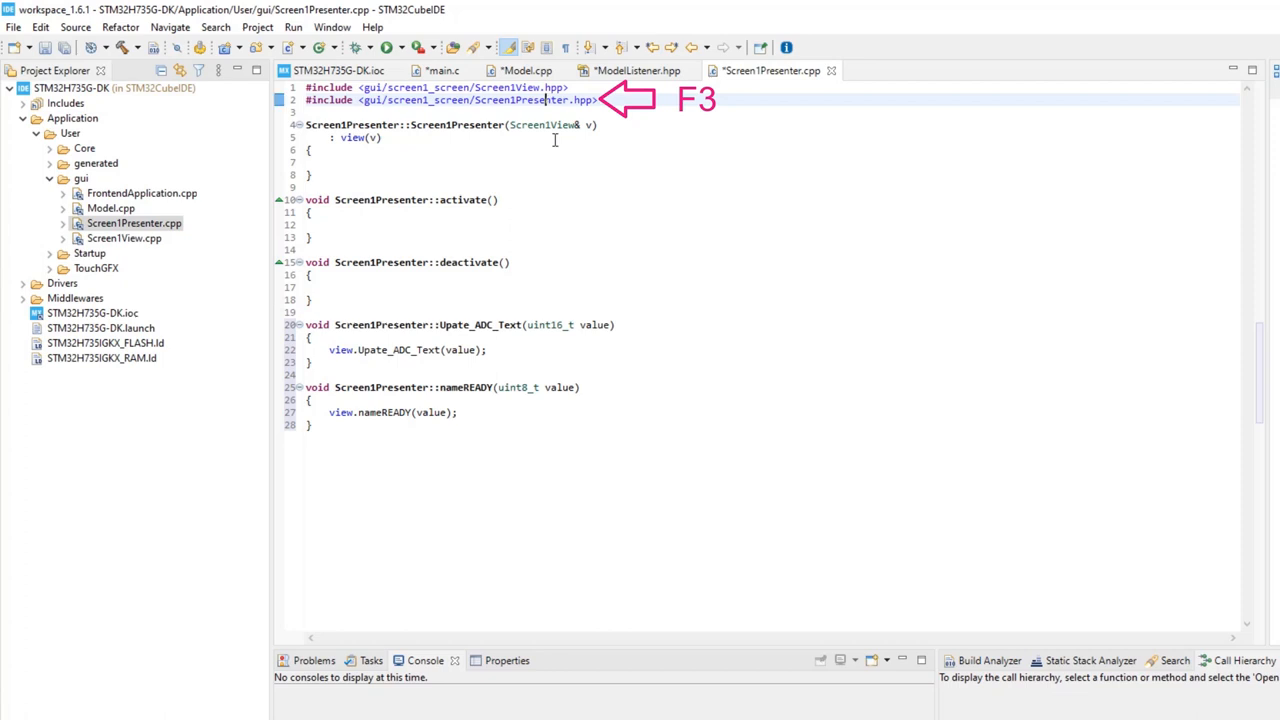
key(F3)
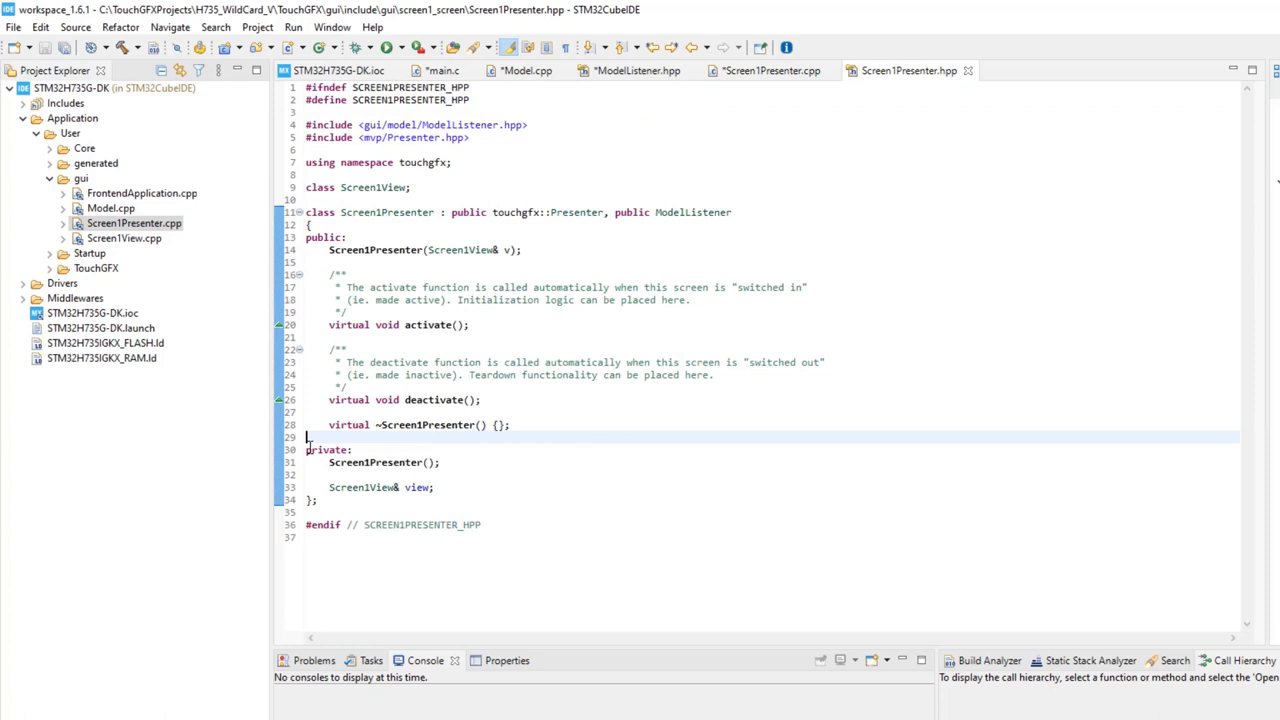
Declare virtual void Upate_ADC_Text(uint16_t value) in Screen1Presenter.hpp.
text(virtual void Upate_ADC_Text(uint16_t value);)
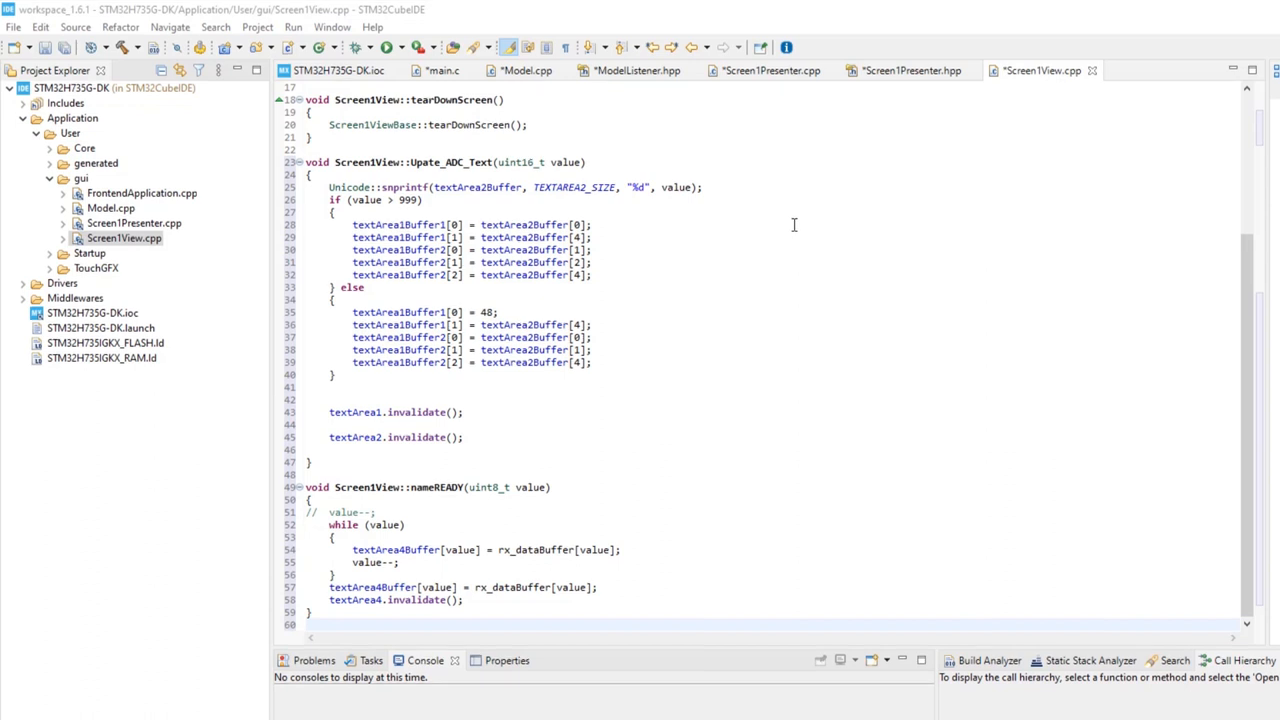
Add the declarations to Screen1View.hpp and save all modified files.
key(F3)
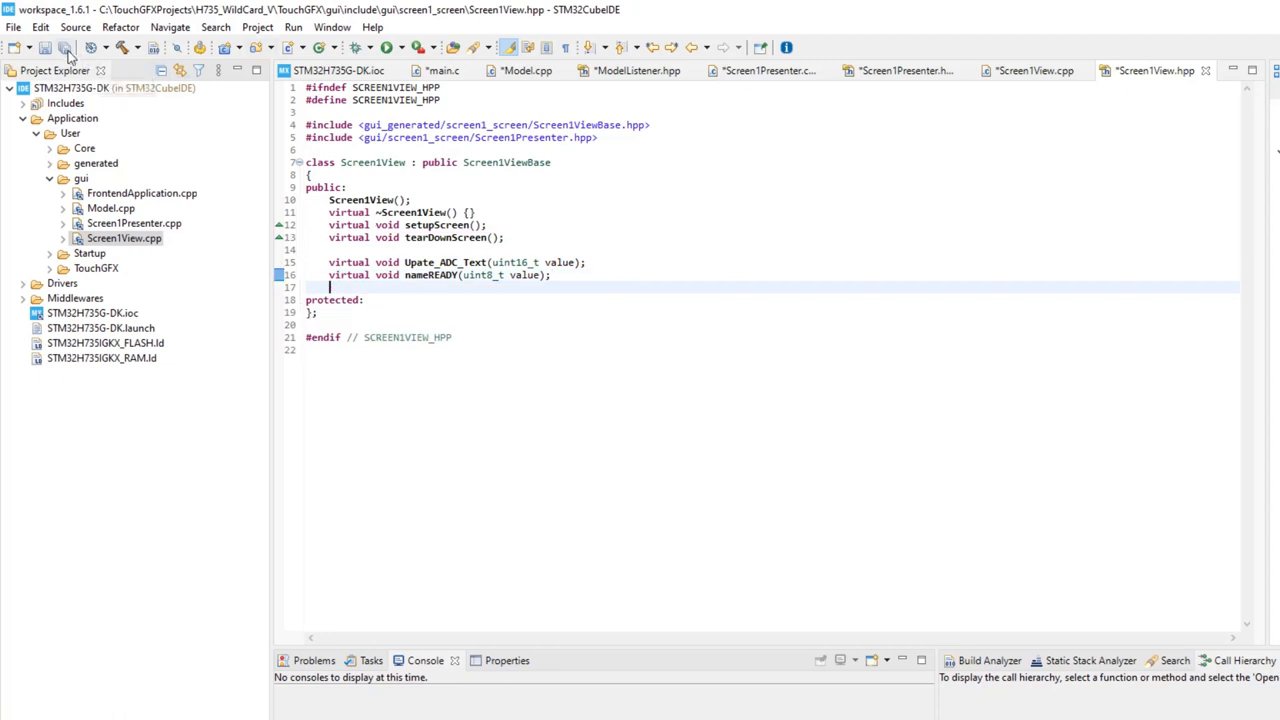
click(75, 50)
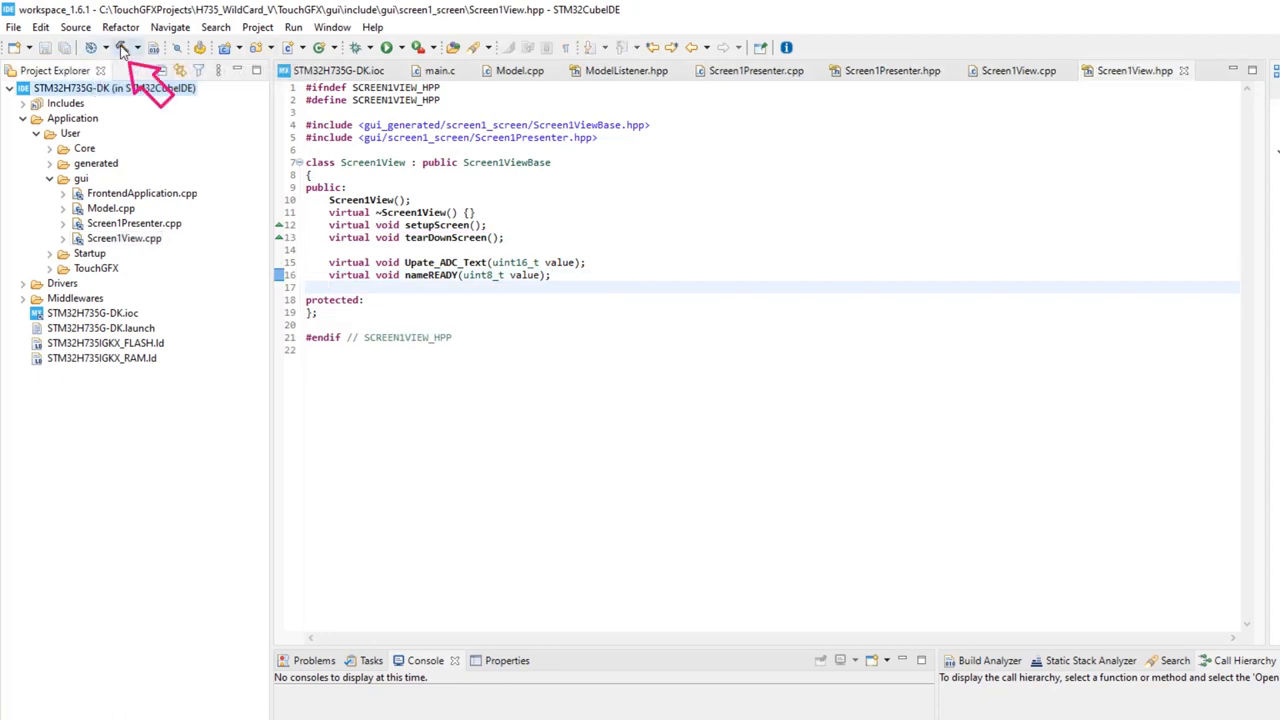
Build the project with the hammer button.
click(118, 50)
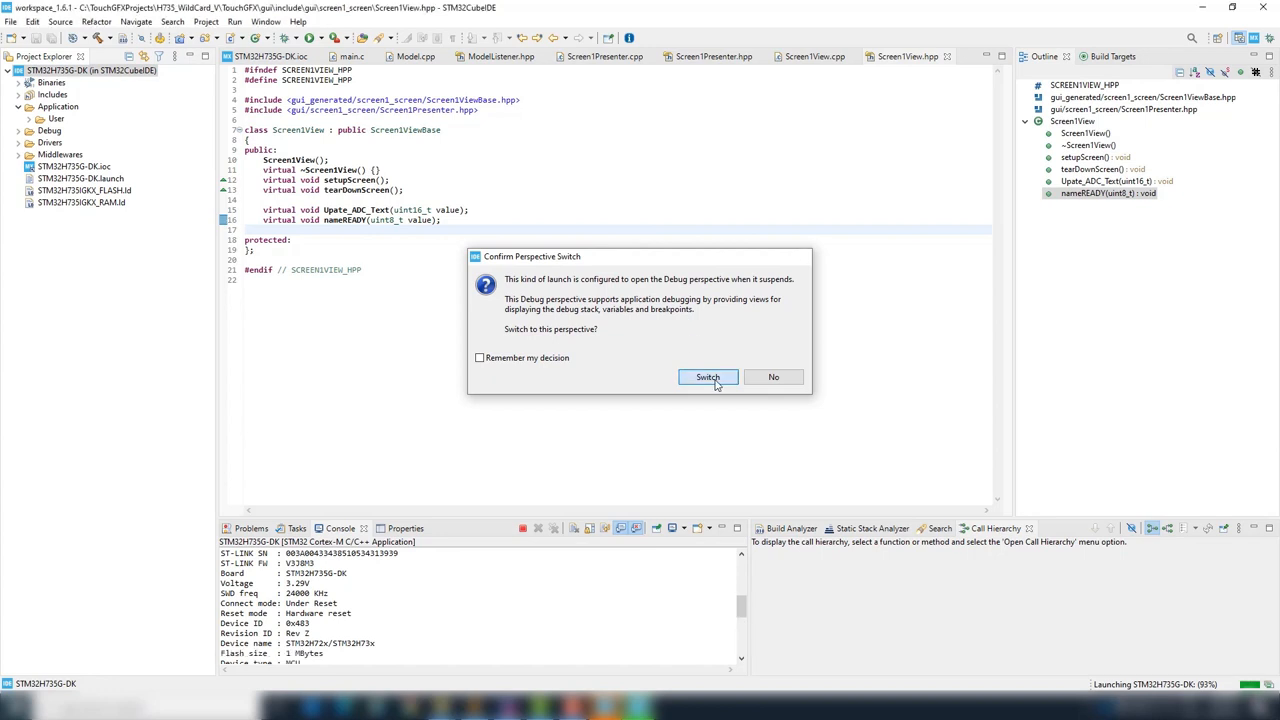
Switch to the debug perspective and add adc_converteddata and rx_dataBuffer as live expressions.
click(707, 377)
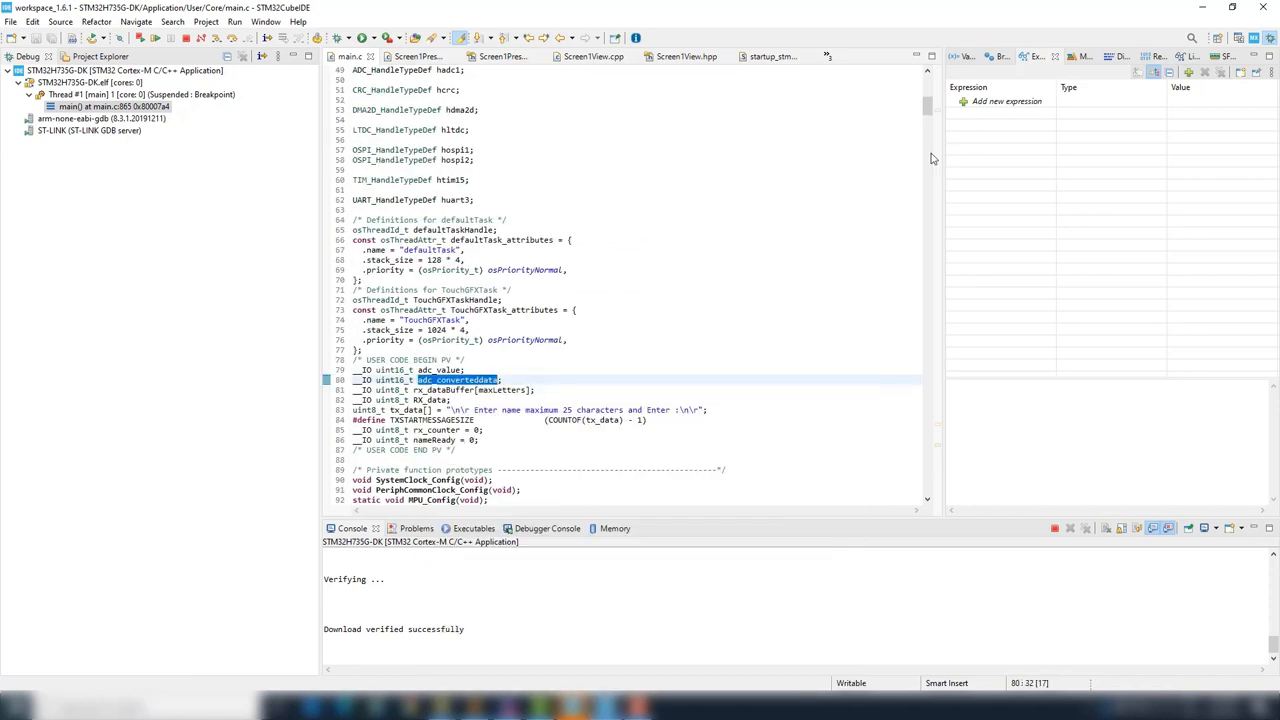
click(1000, 101)
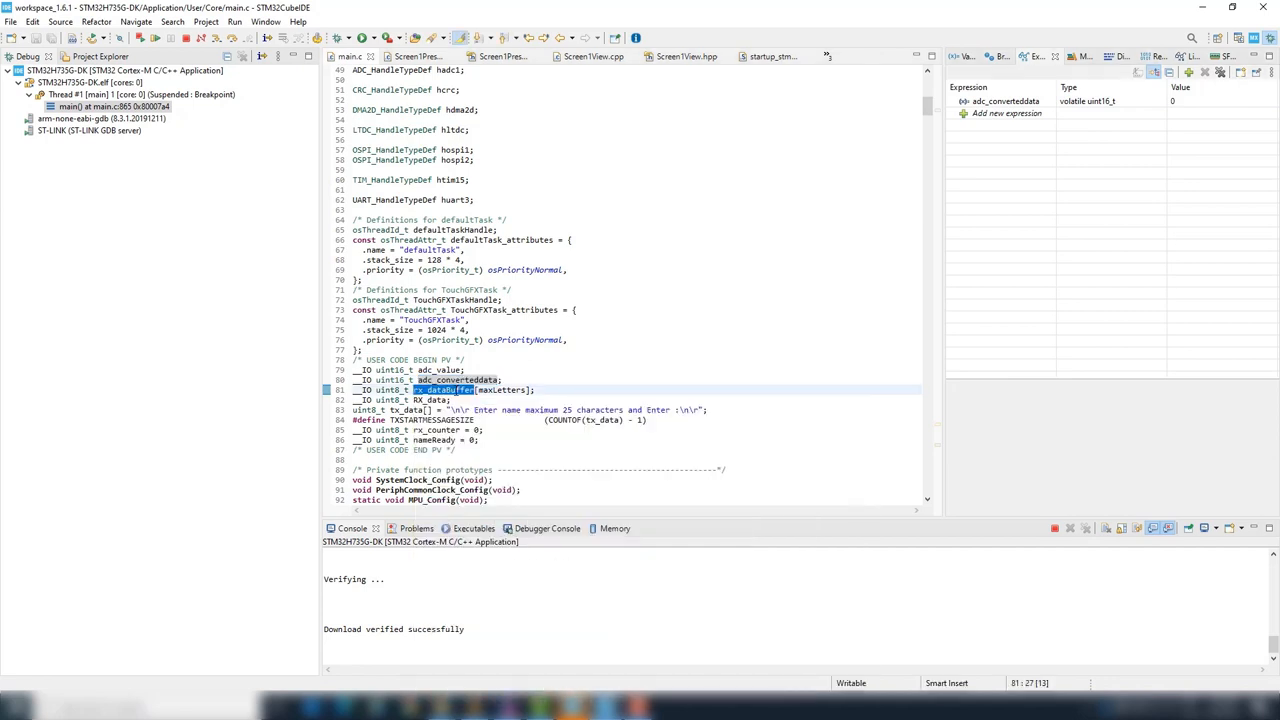
mouse_move(1178, 56)
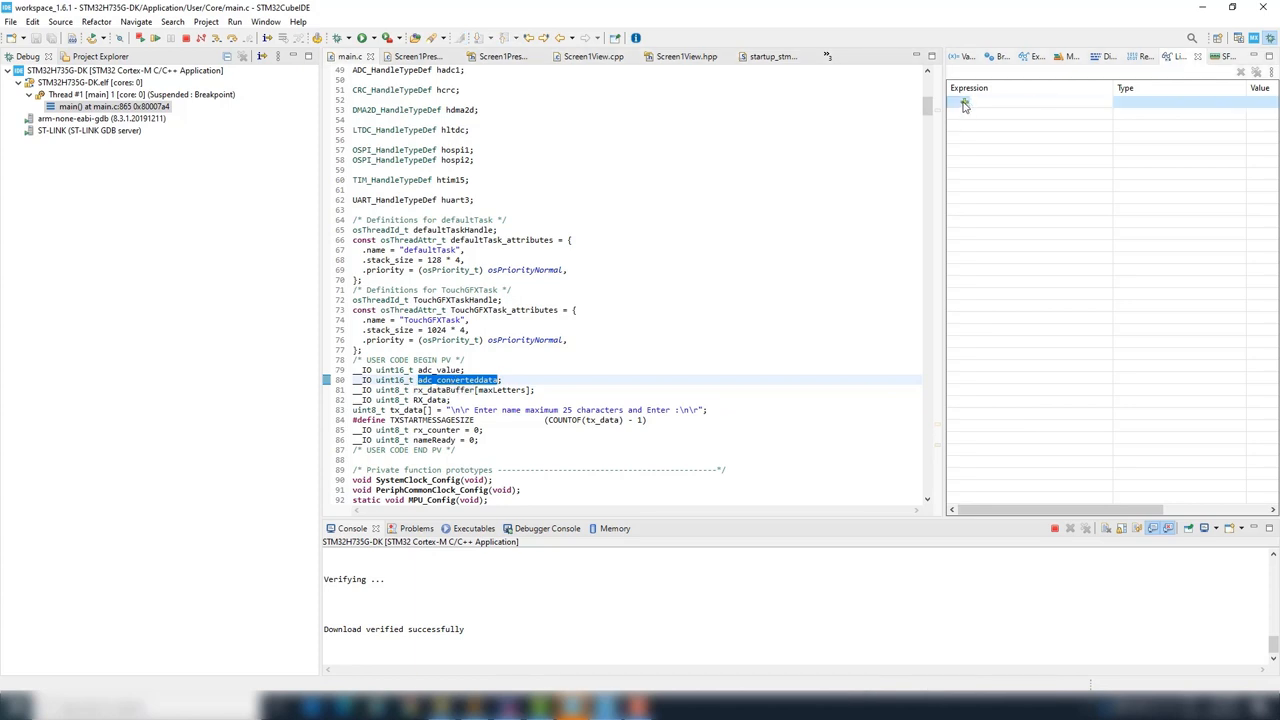
click(965, 106)
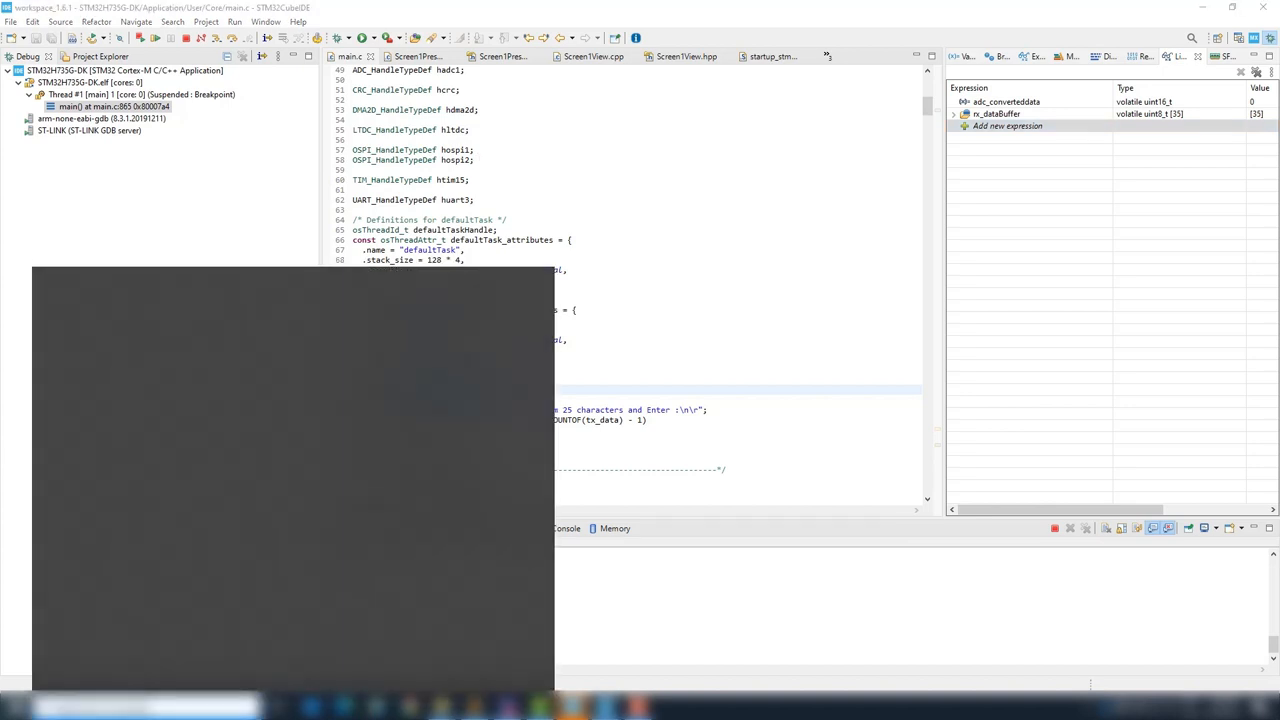
Launch Tera Term from Start search and choose a serial connection on COM8.
text(Tera Term)
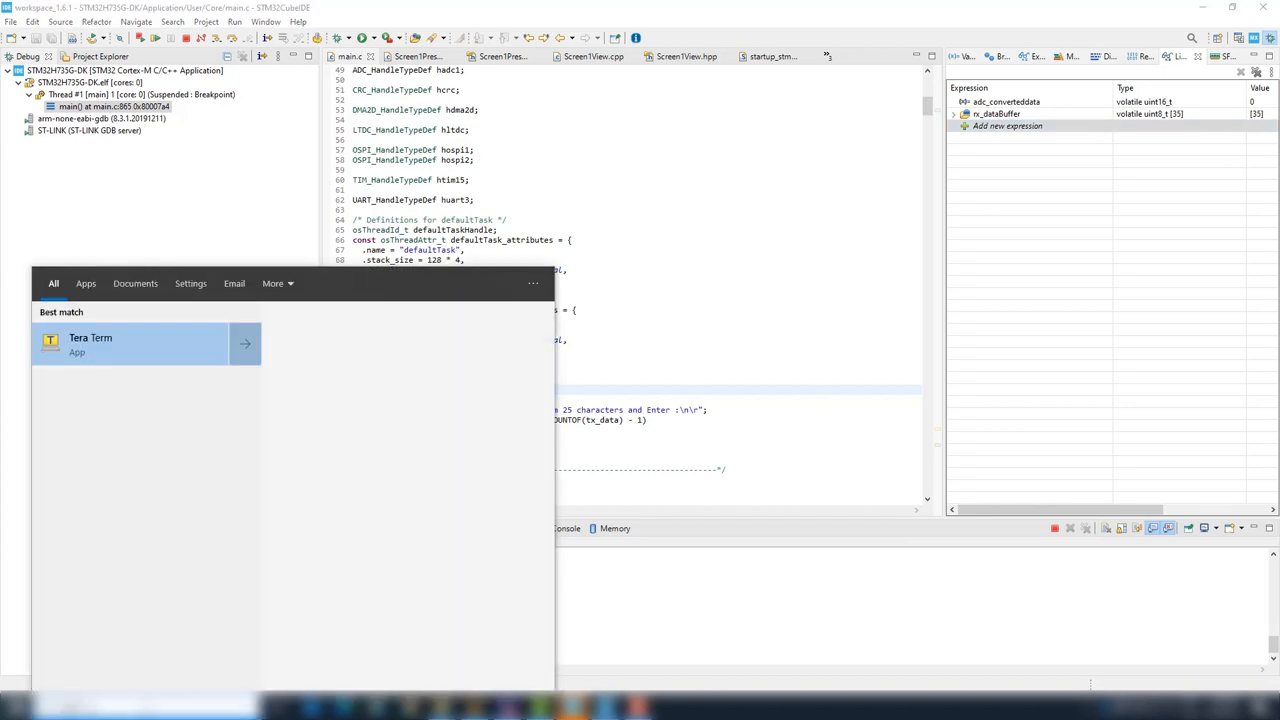
click(90, 343)
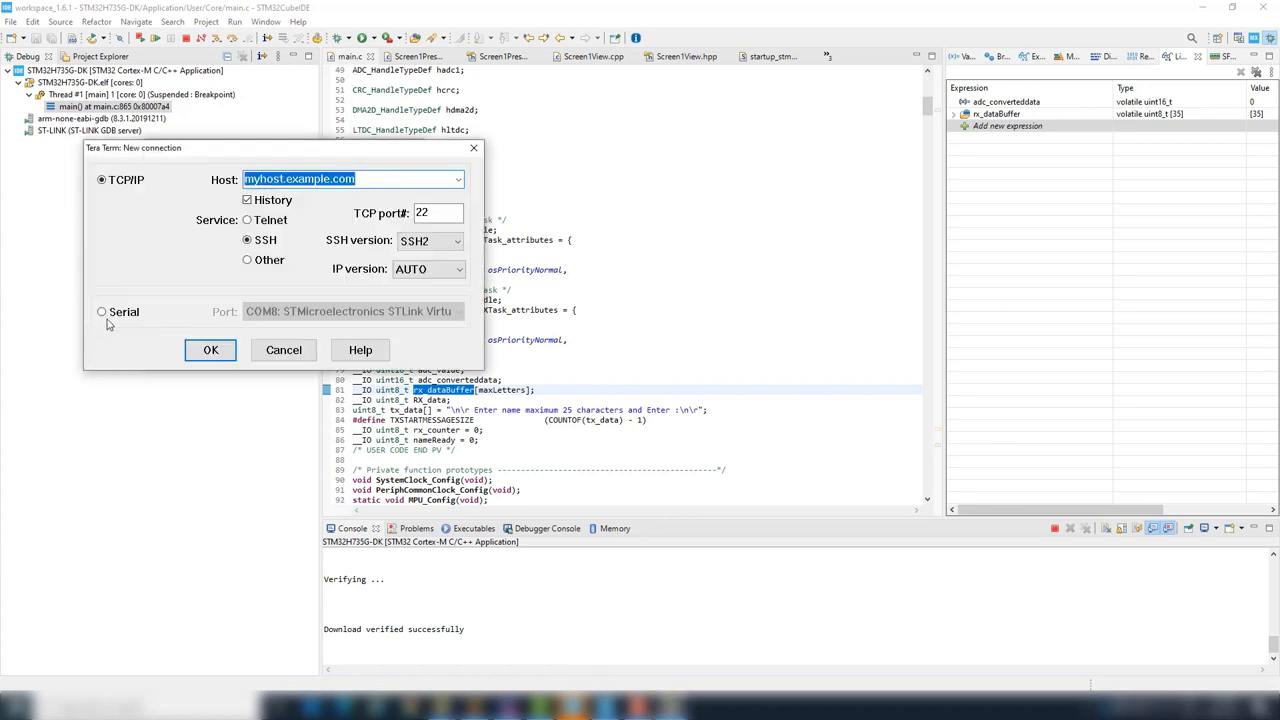
click(101, 311)
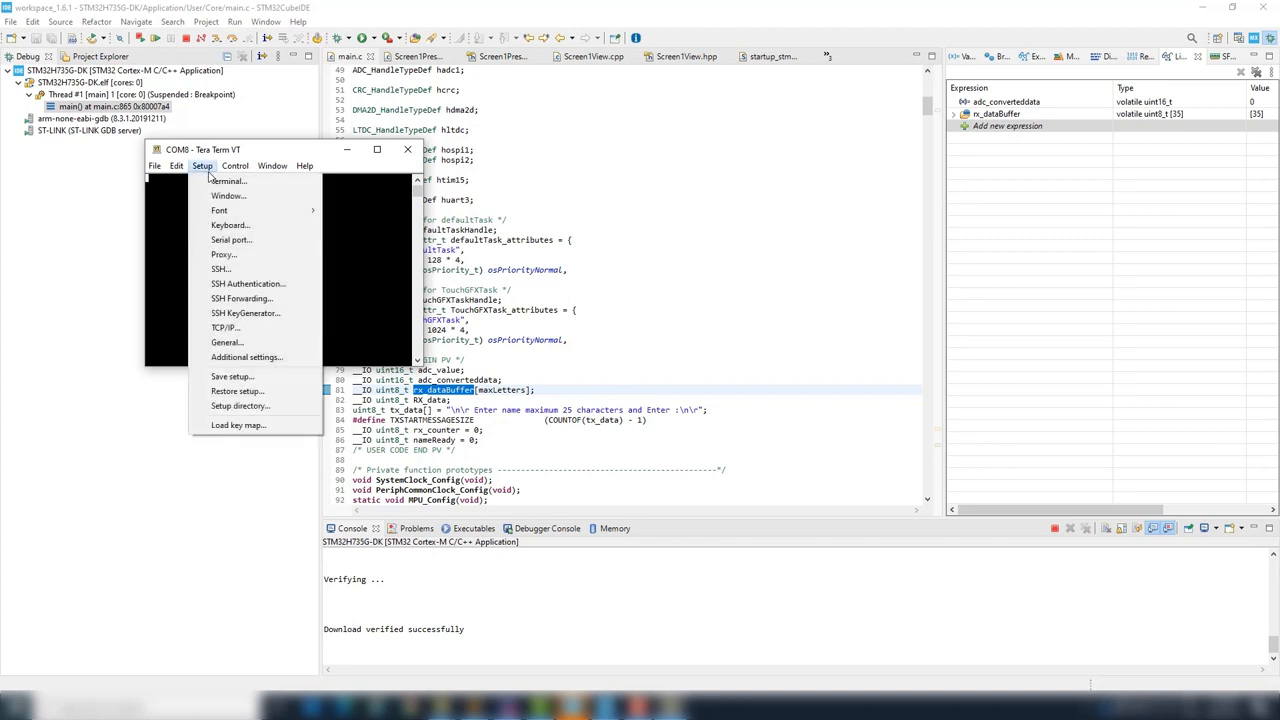
Confirm terminal settings and apply 115200 baud, 8-N-1 serial port settings.
click(227, 181)
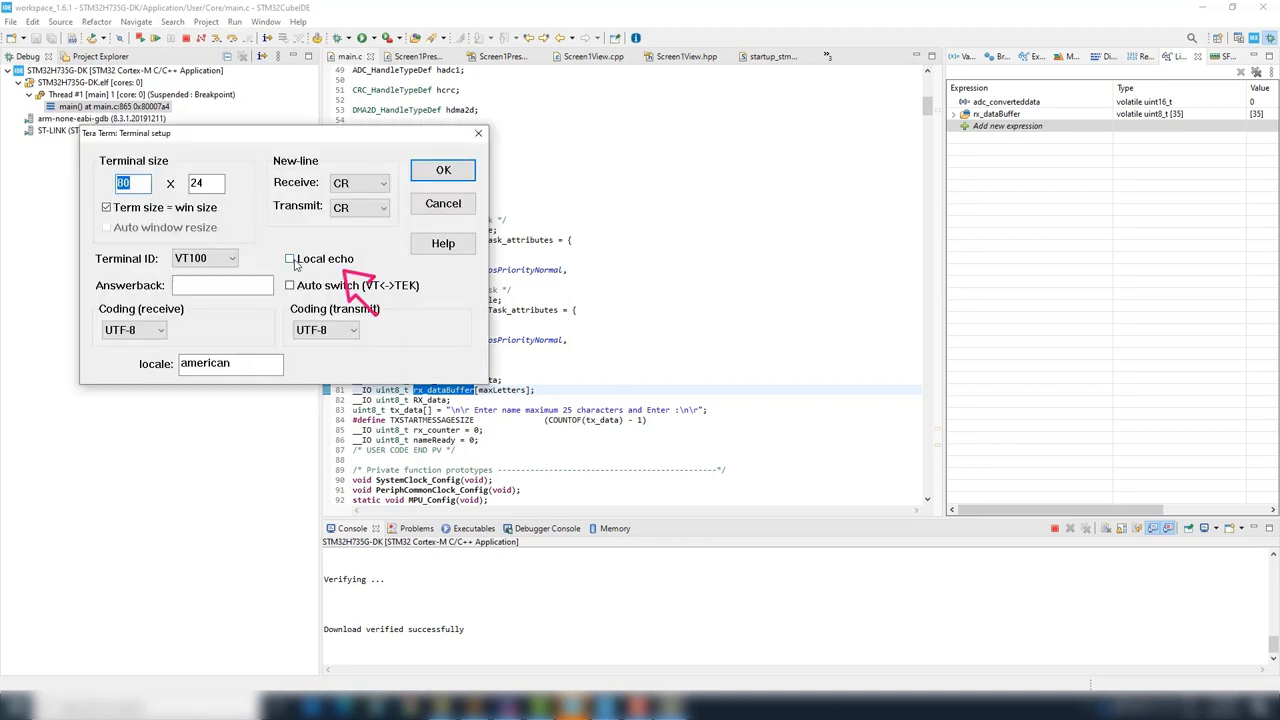
click(202, 165)
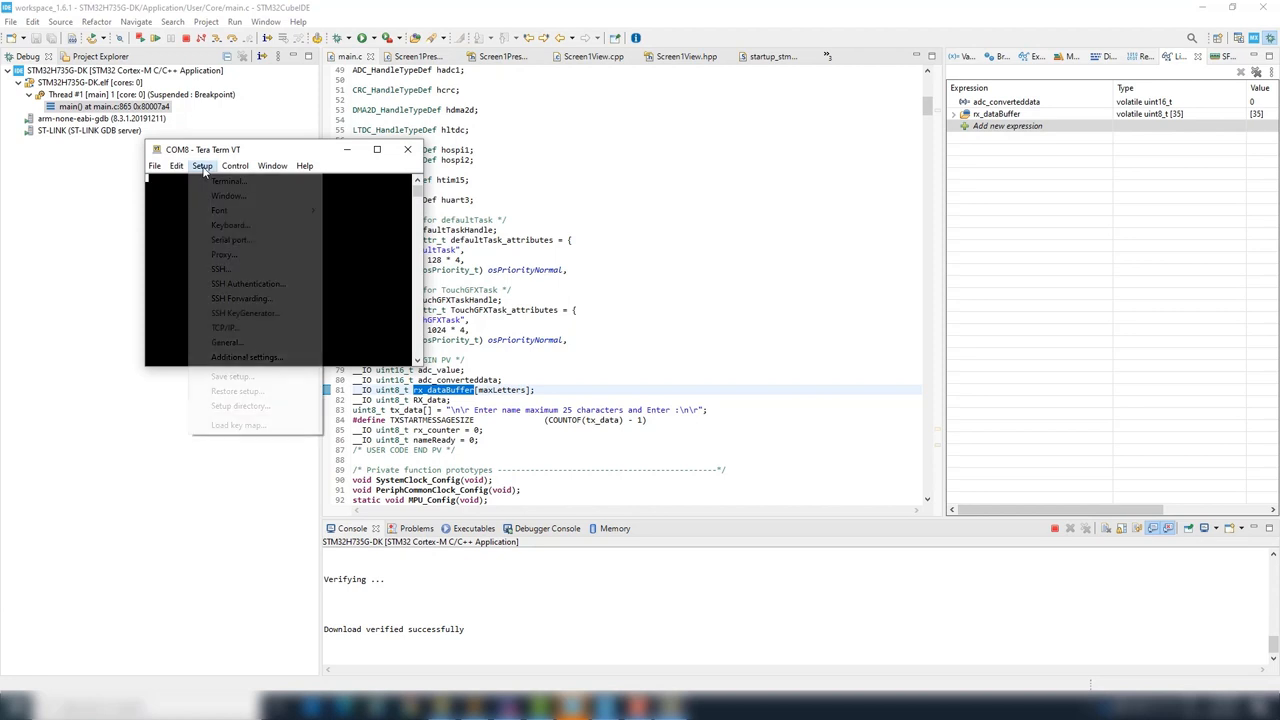
mouse_move(231, 240)
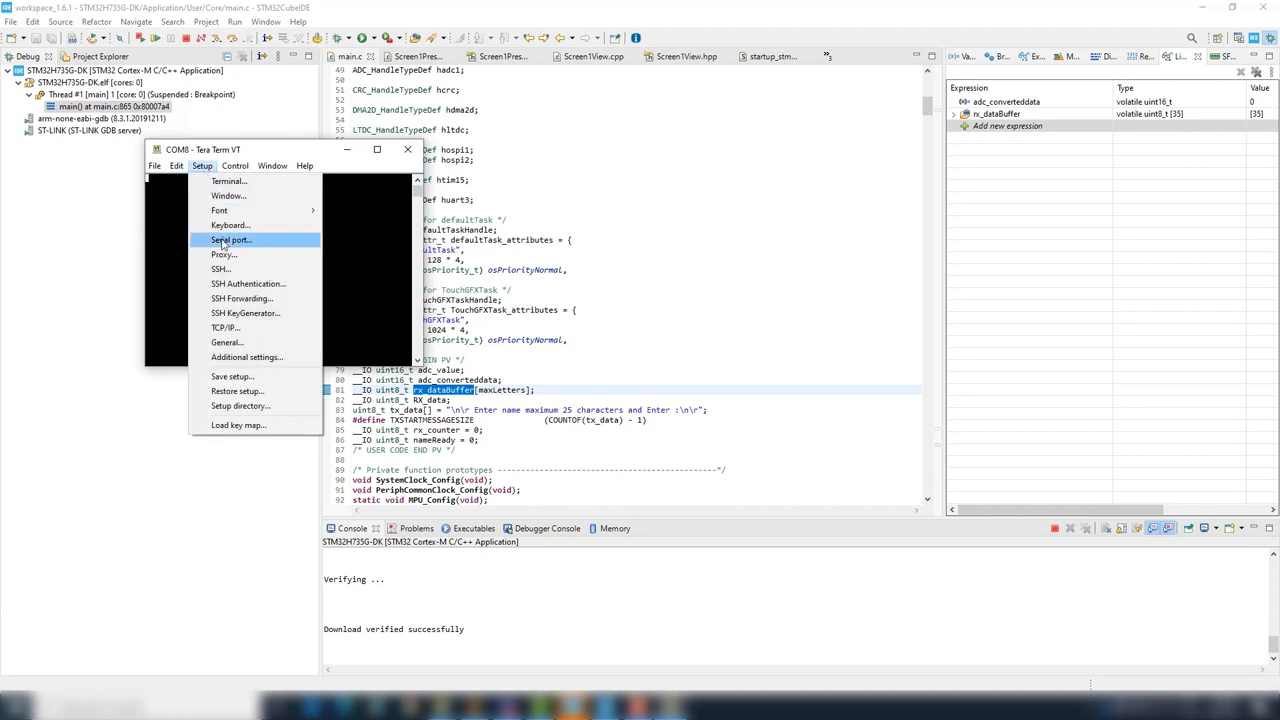
click(231, 239)
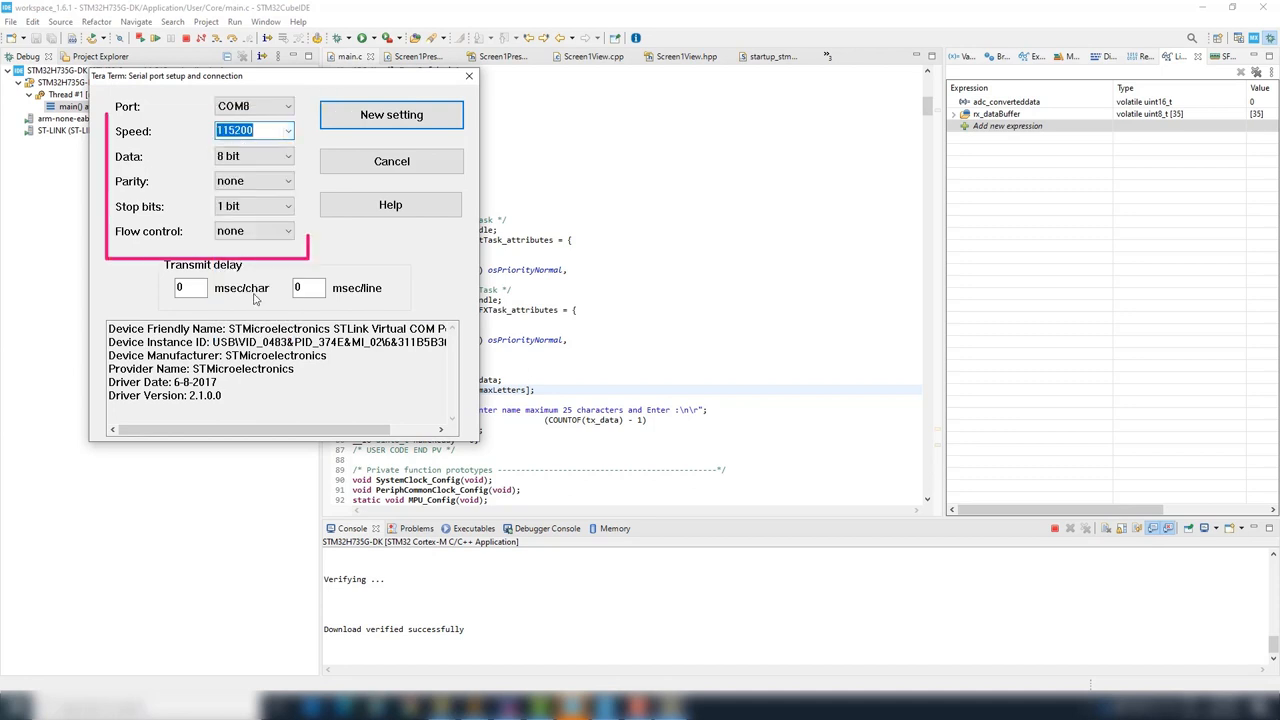
click(391, 114)
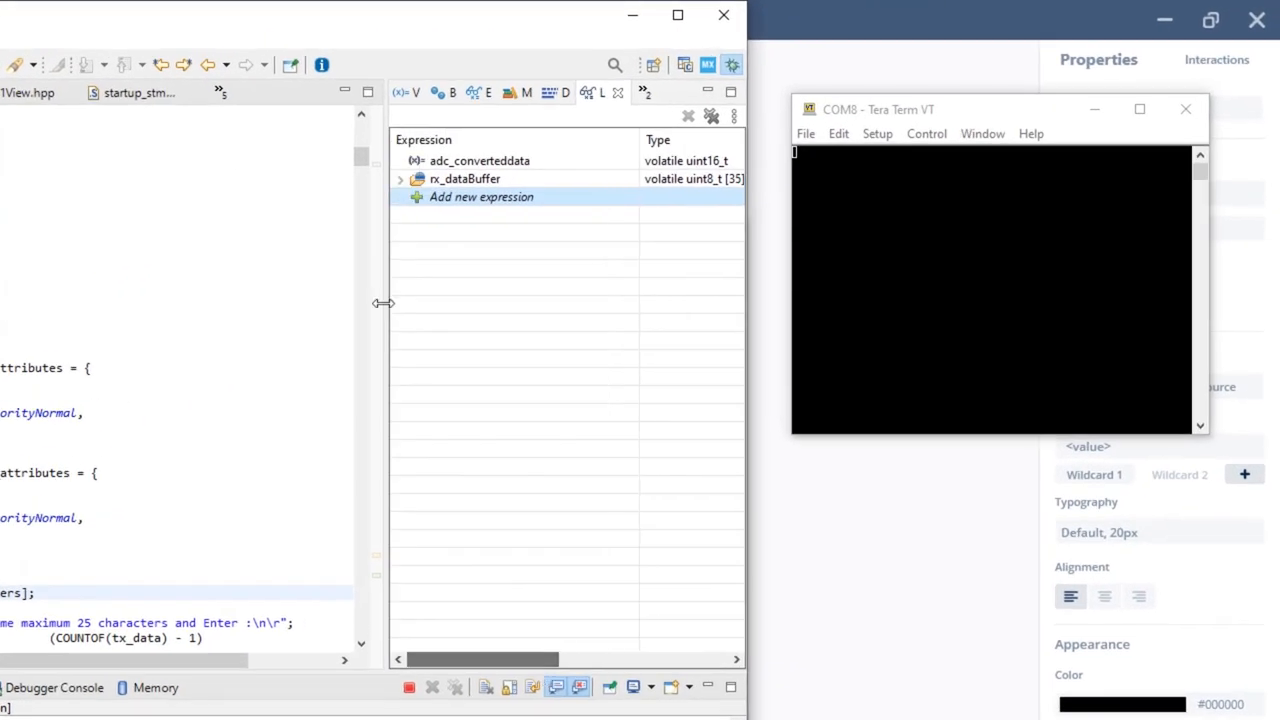
Resume execution and enter "STM32H735-DK & TouchGF" in Tera Term so rx_dataBuffer fills live.
click(400, 179)
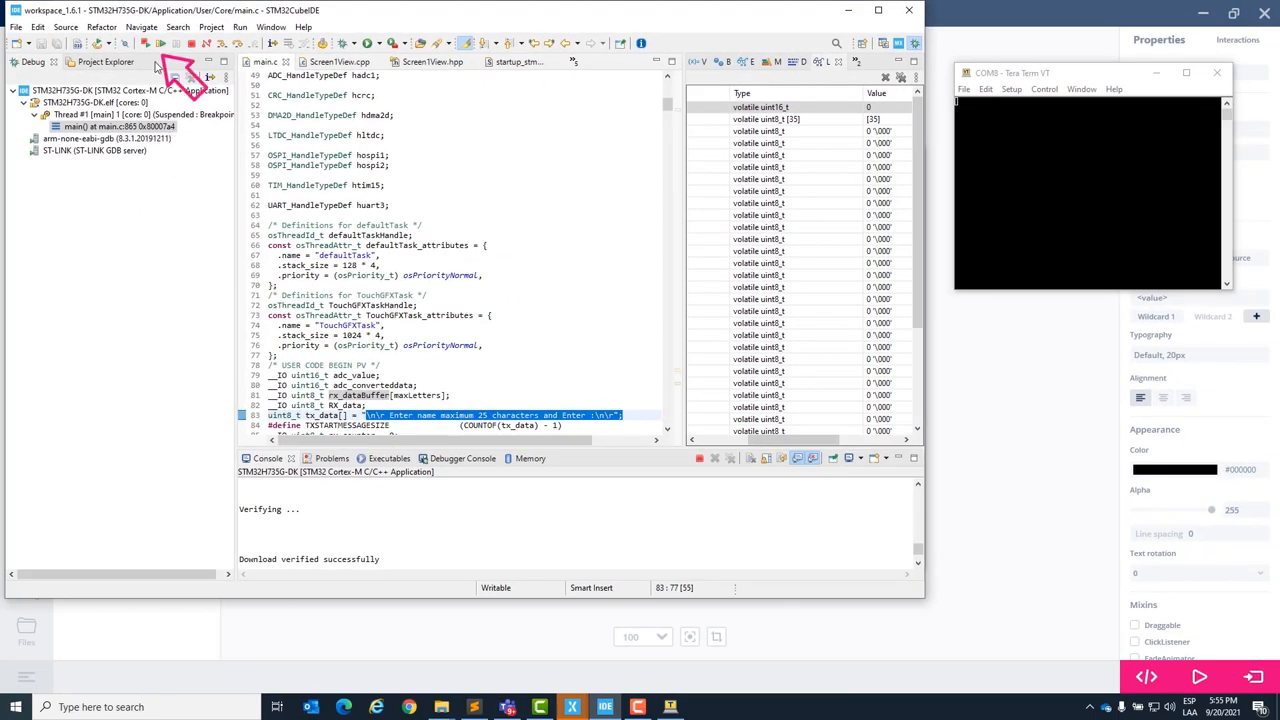
mouse_move(175, 49)
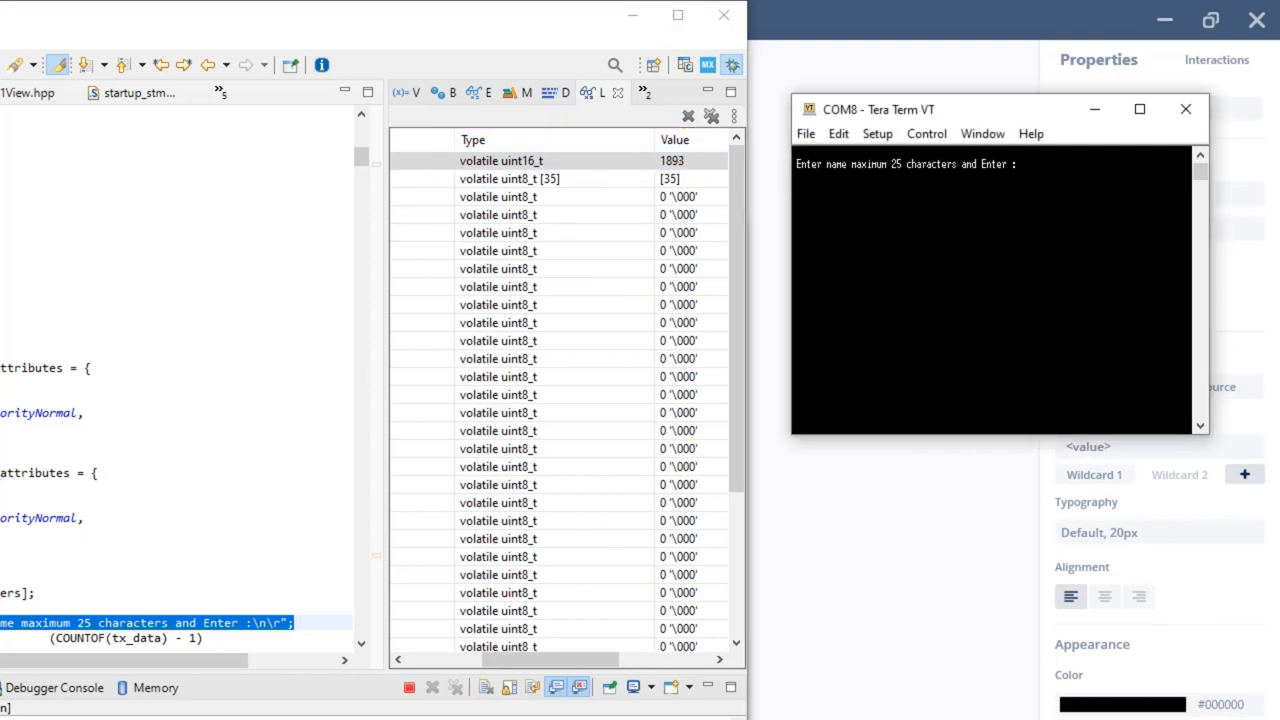
text(STM32H735)
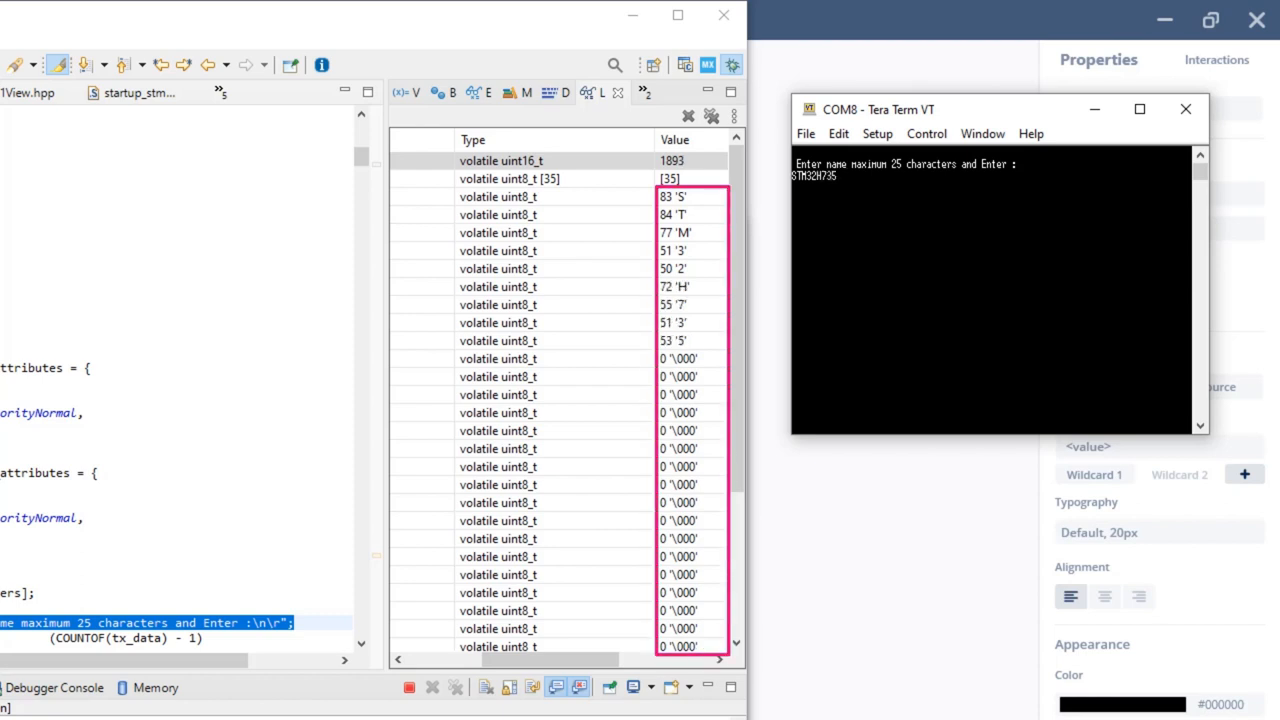
text(-DK &)
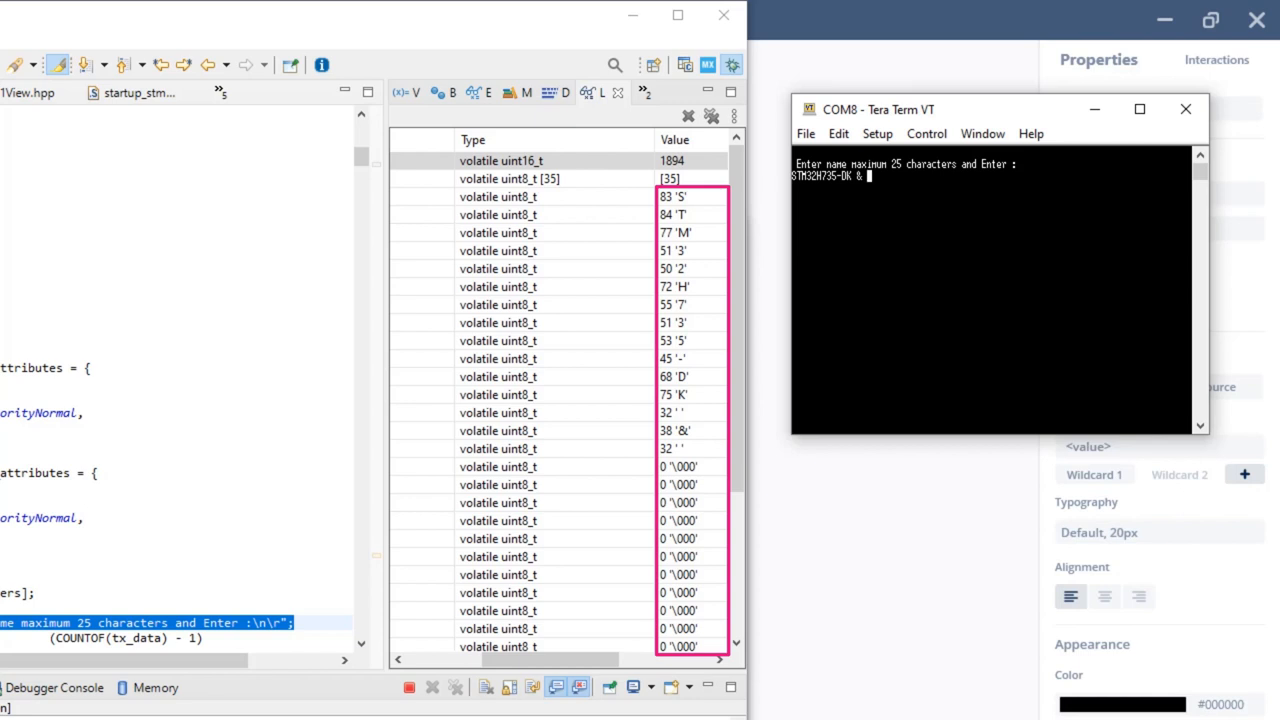
text(TouchGF)
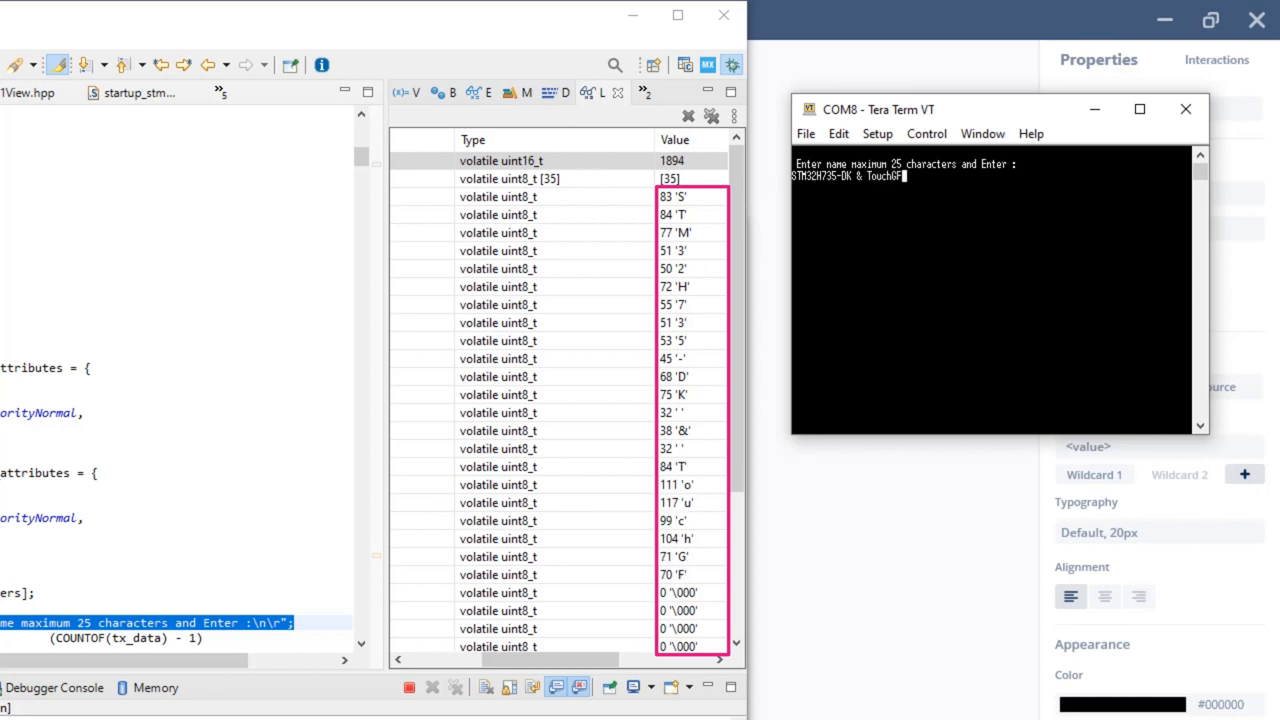